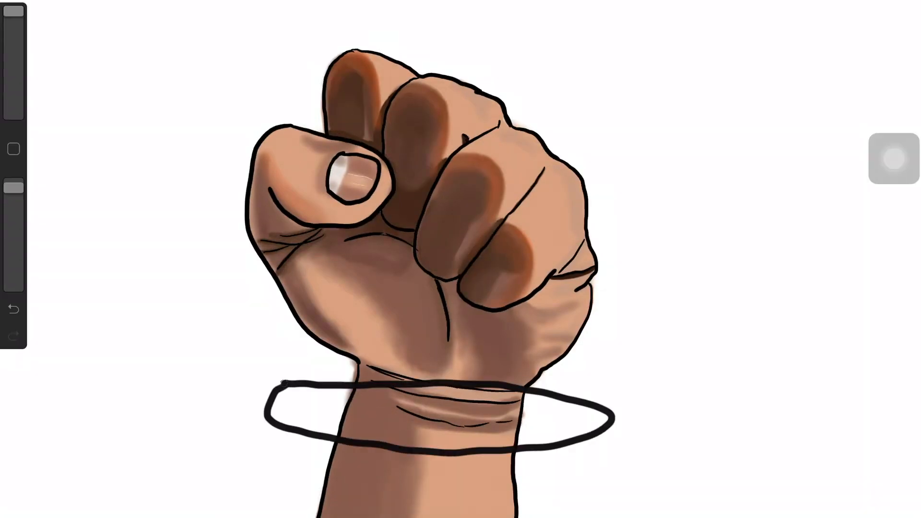
Draw the shackle band's rim and sides with jagged broken edges on both sides of the wrist.
click(890, 162)
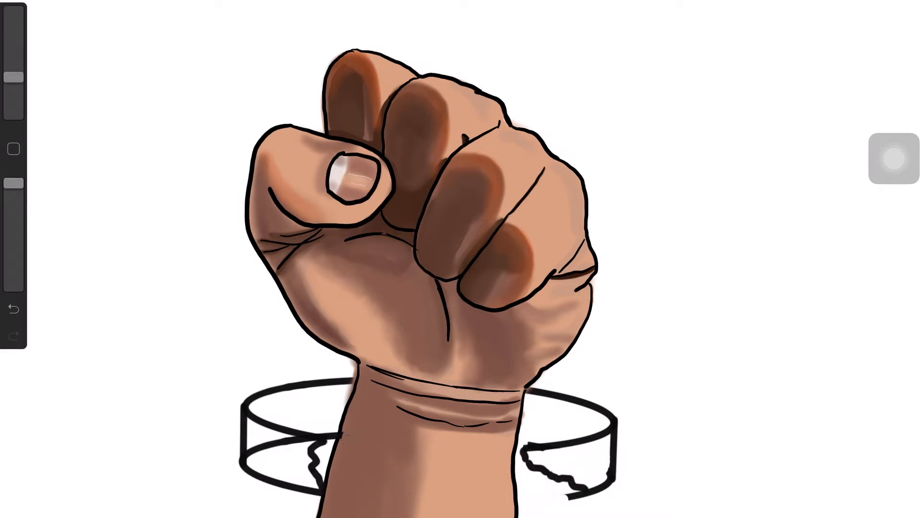
Draw chain links off the shackle's right side and start filling them golden orange.
click(892, 161)
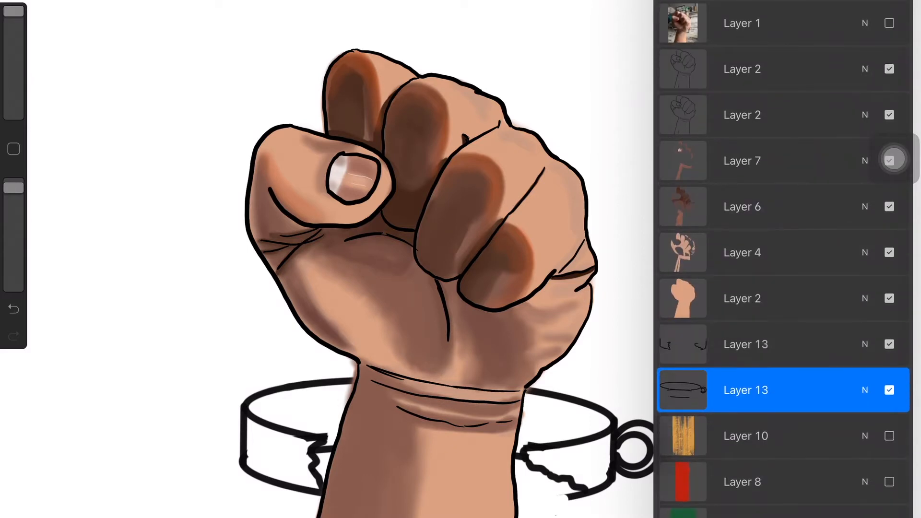
click(892, 159)
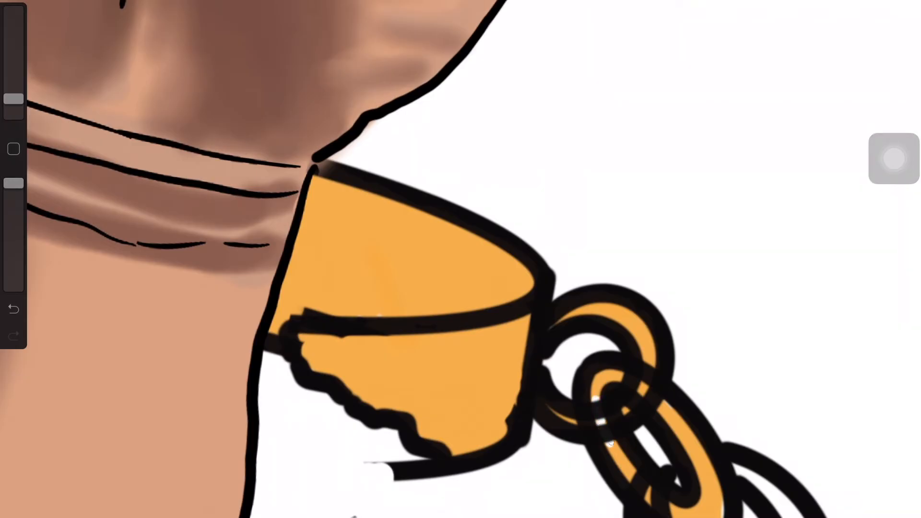
Pick golden orange and drop it into the shackle band and each chain link.
click(13, 308)
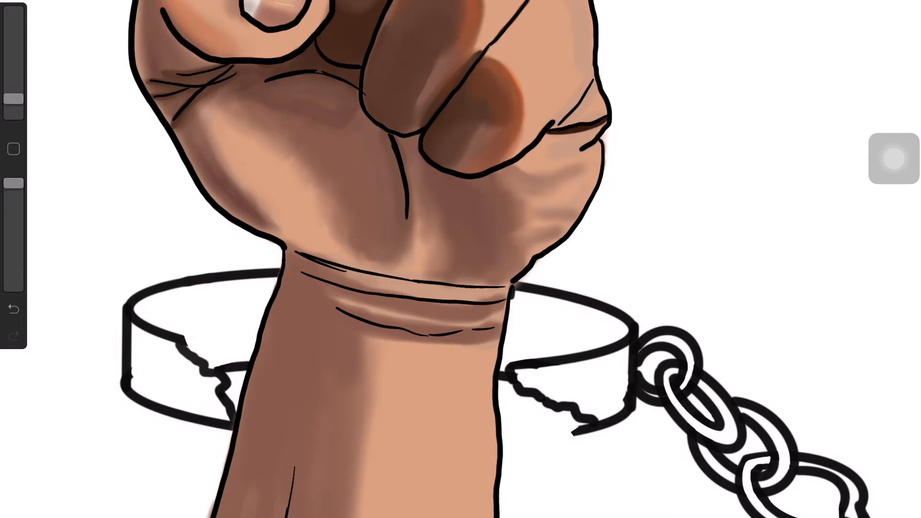
click(893, 159)
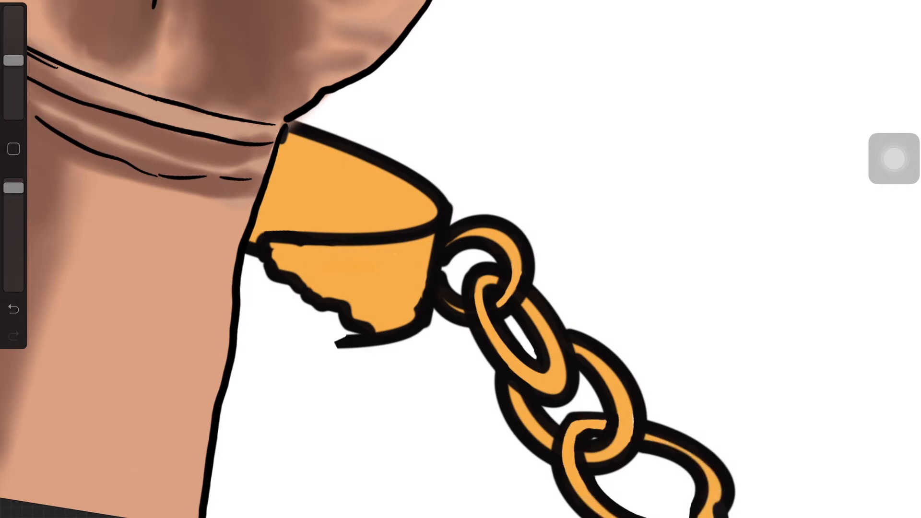
Paint textured red, green and black stripes, shade the shackle gold, and add a yellow glow.
click(892, 159)
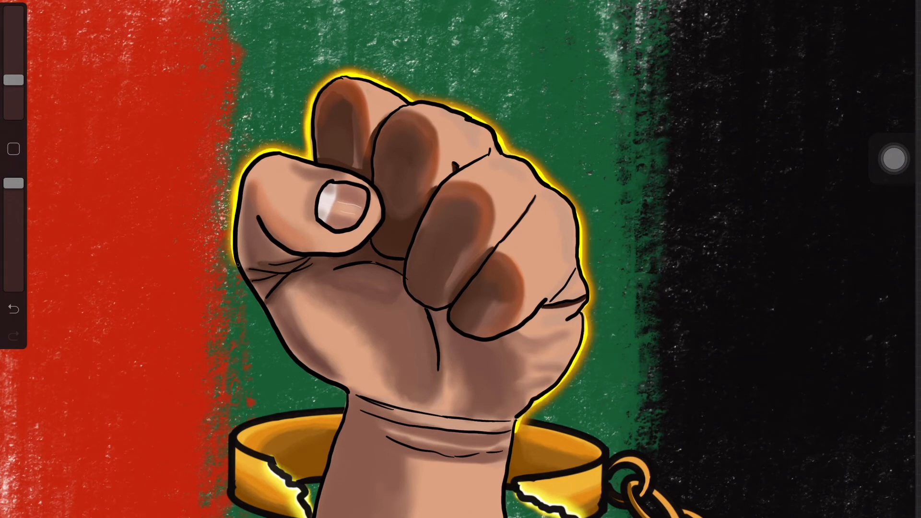
Fit the whole artwork to the screen and open the colour panel.
scroll(down, 3)
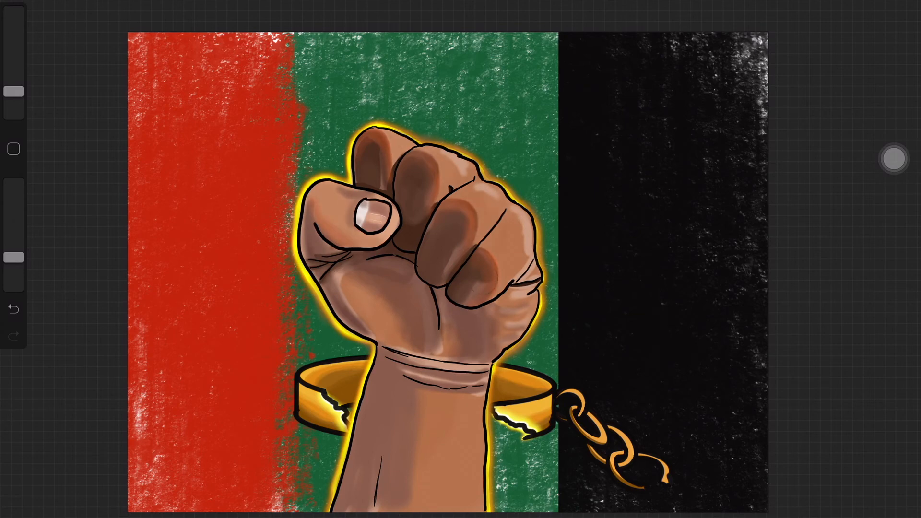
click(893, 159)
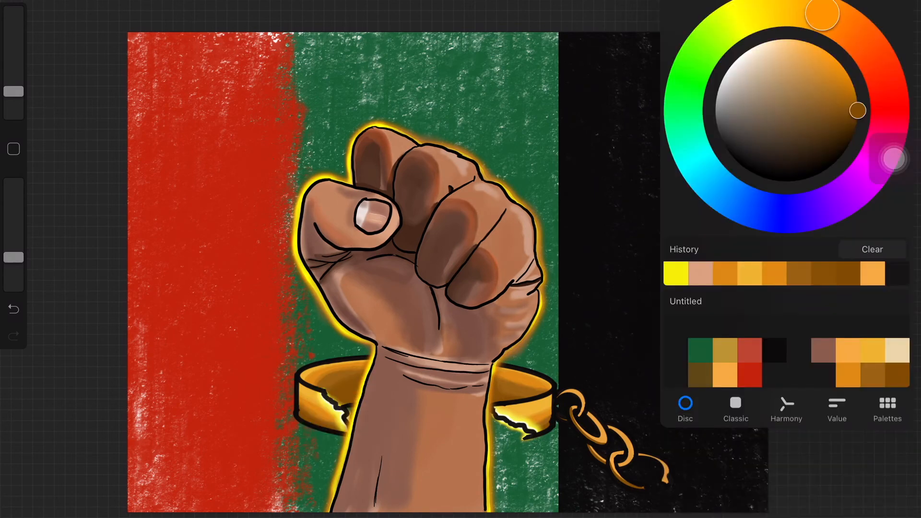